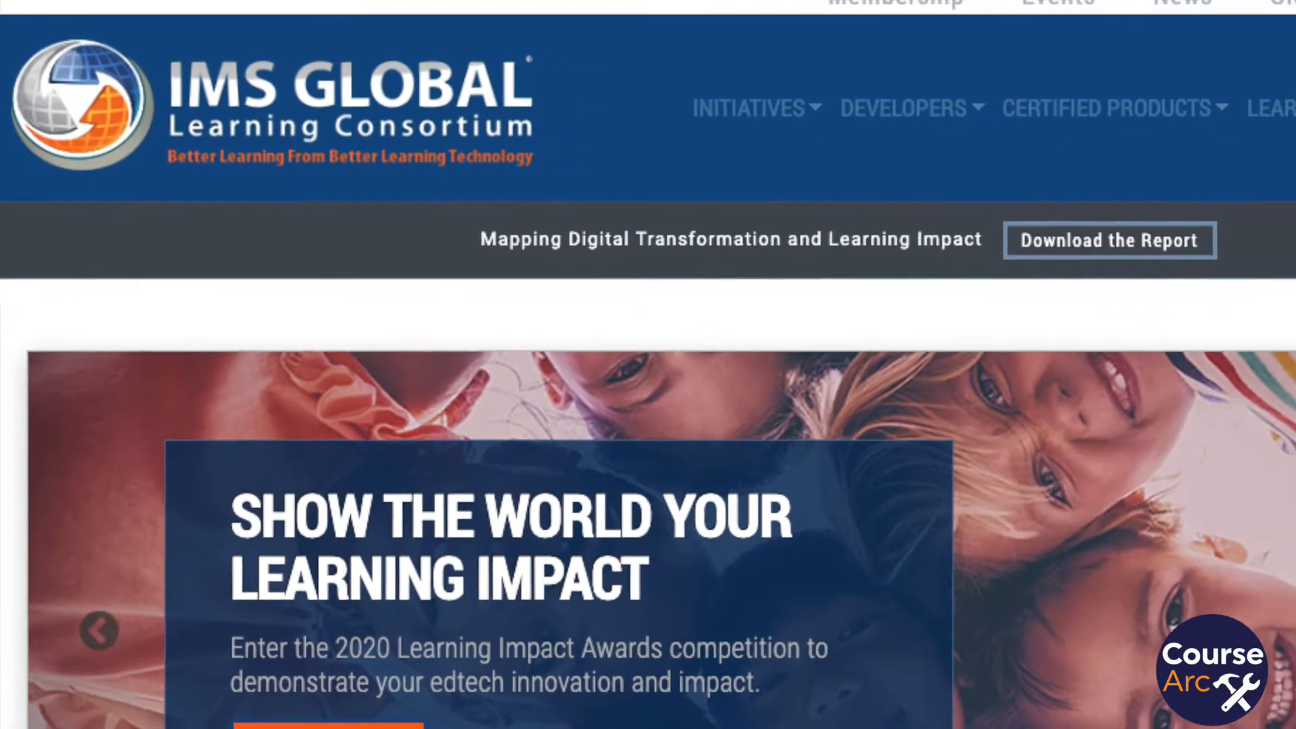
Scroll down the IMS Global consortium homepage
scroll("down", 3)
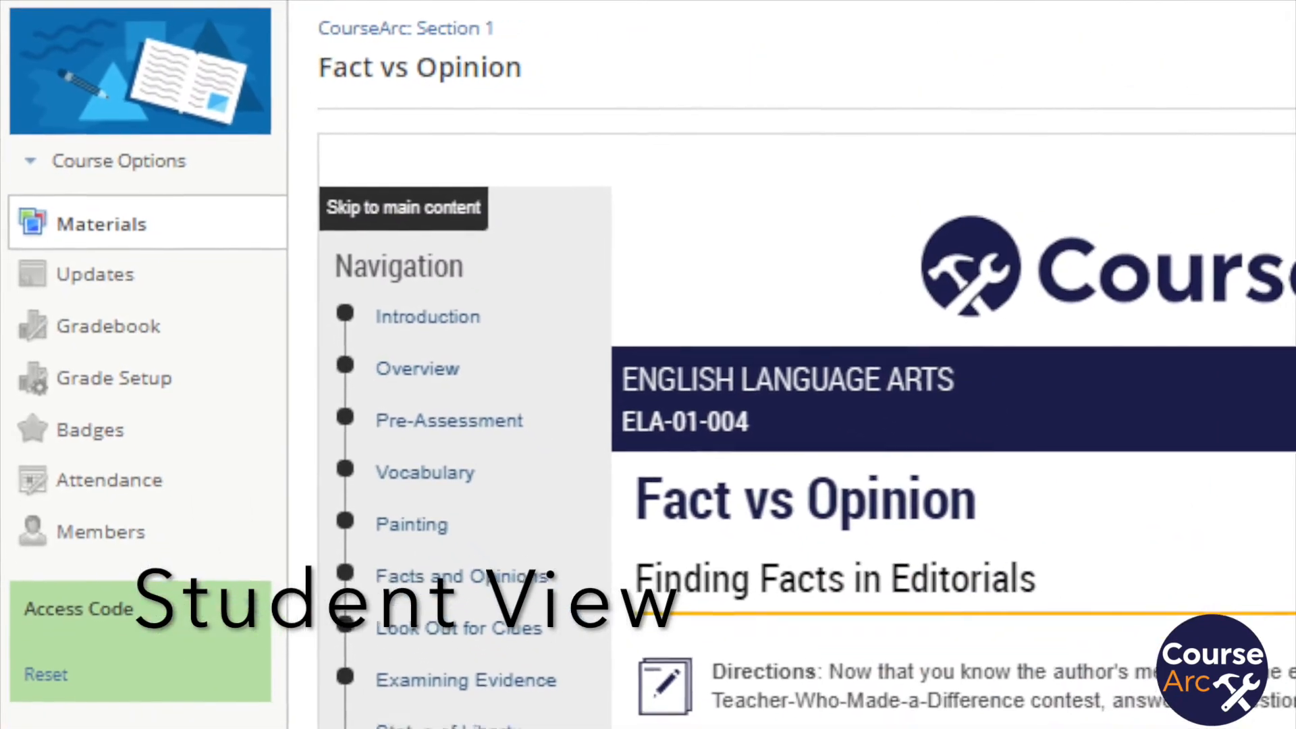
Scroll down the World History 101 Analyzing Arms Spending page
scroll("down", 3)
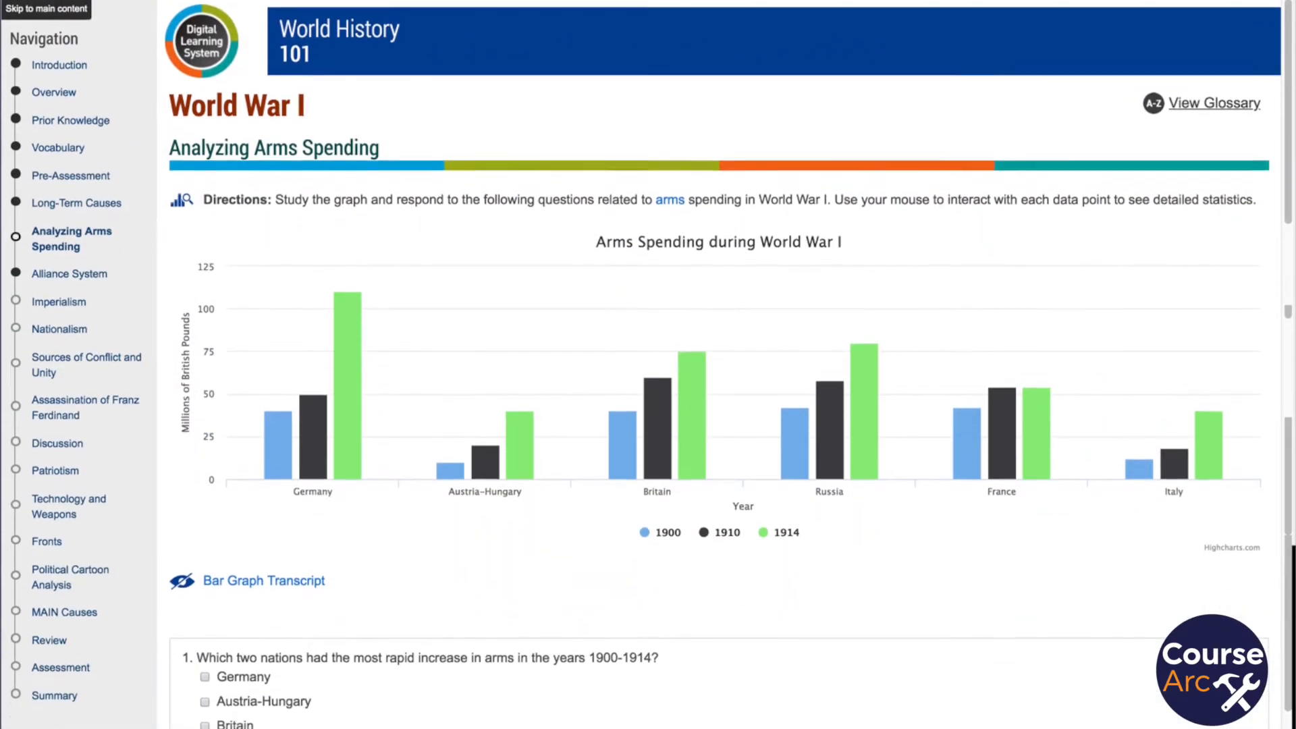
Scroll through the arms-spending questions and drag the Aorta label onto the heart diagram
scroll("down", 3)
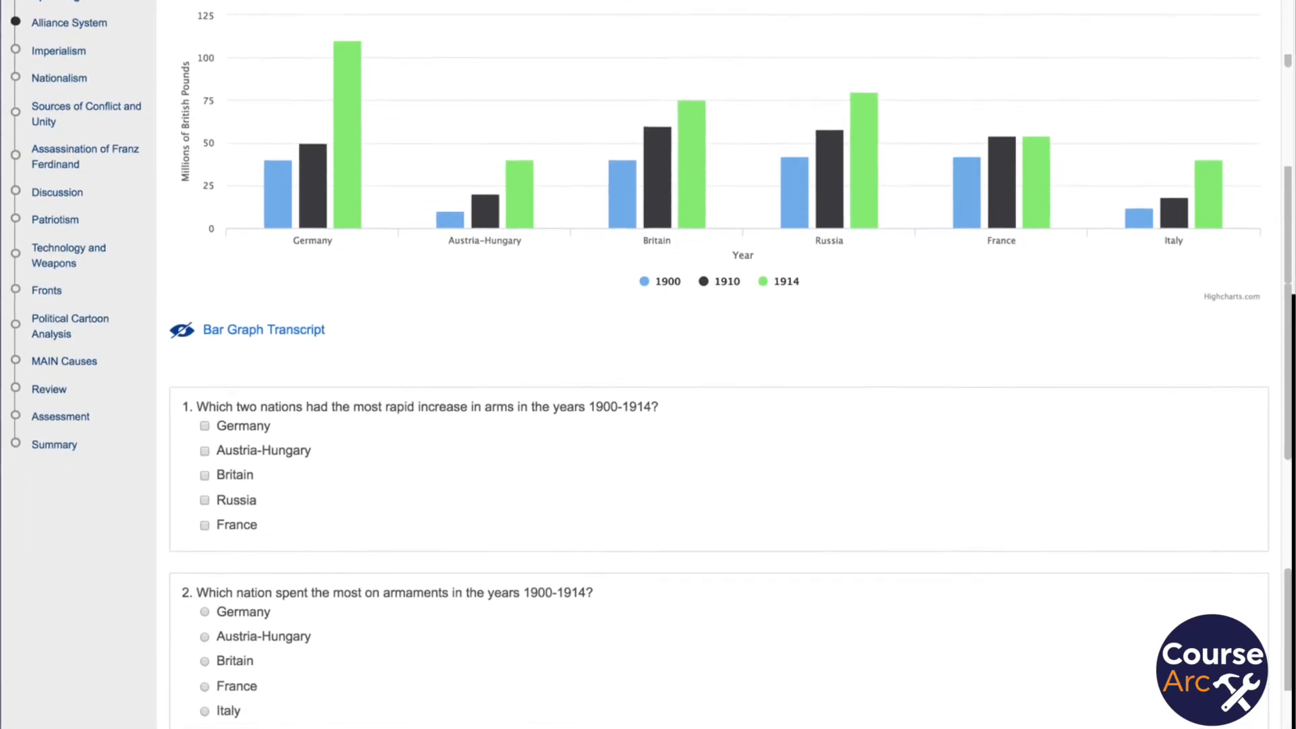
scroll("down", 3)
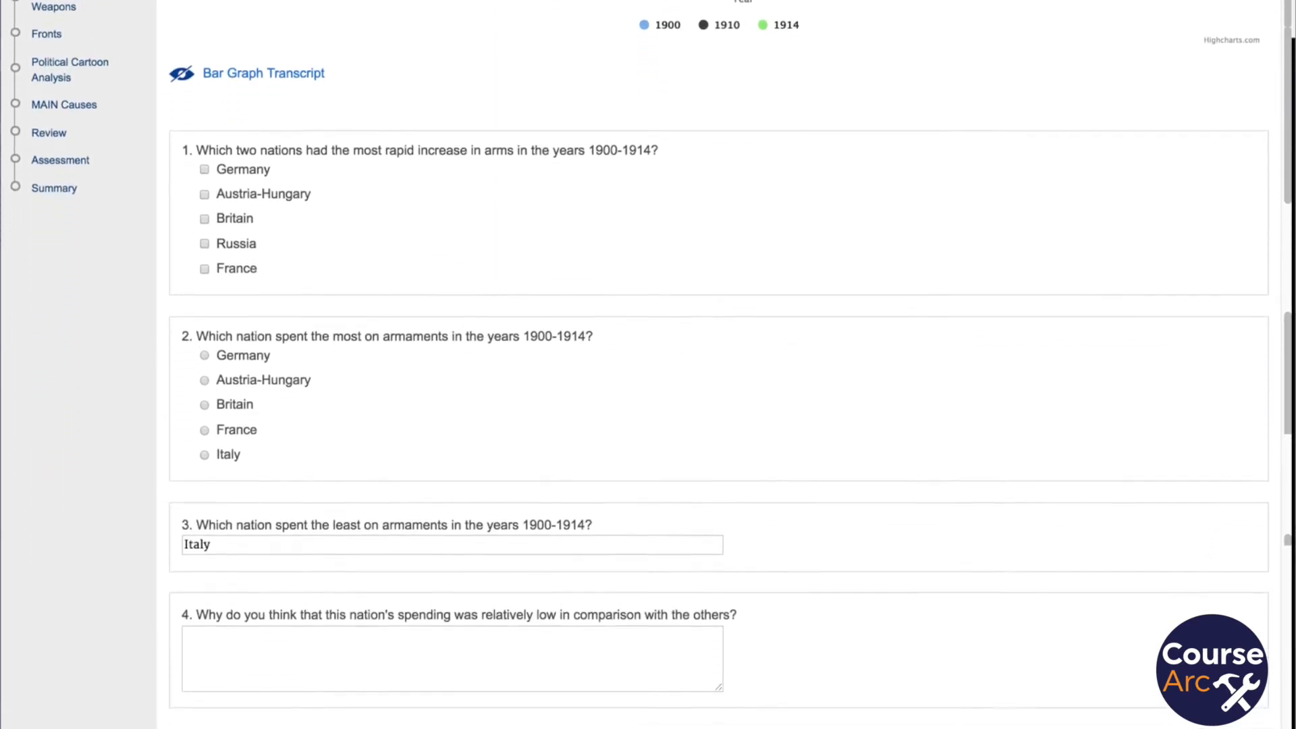
scroll("down", 3)
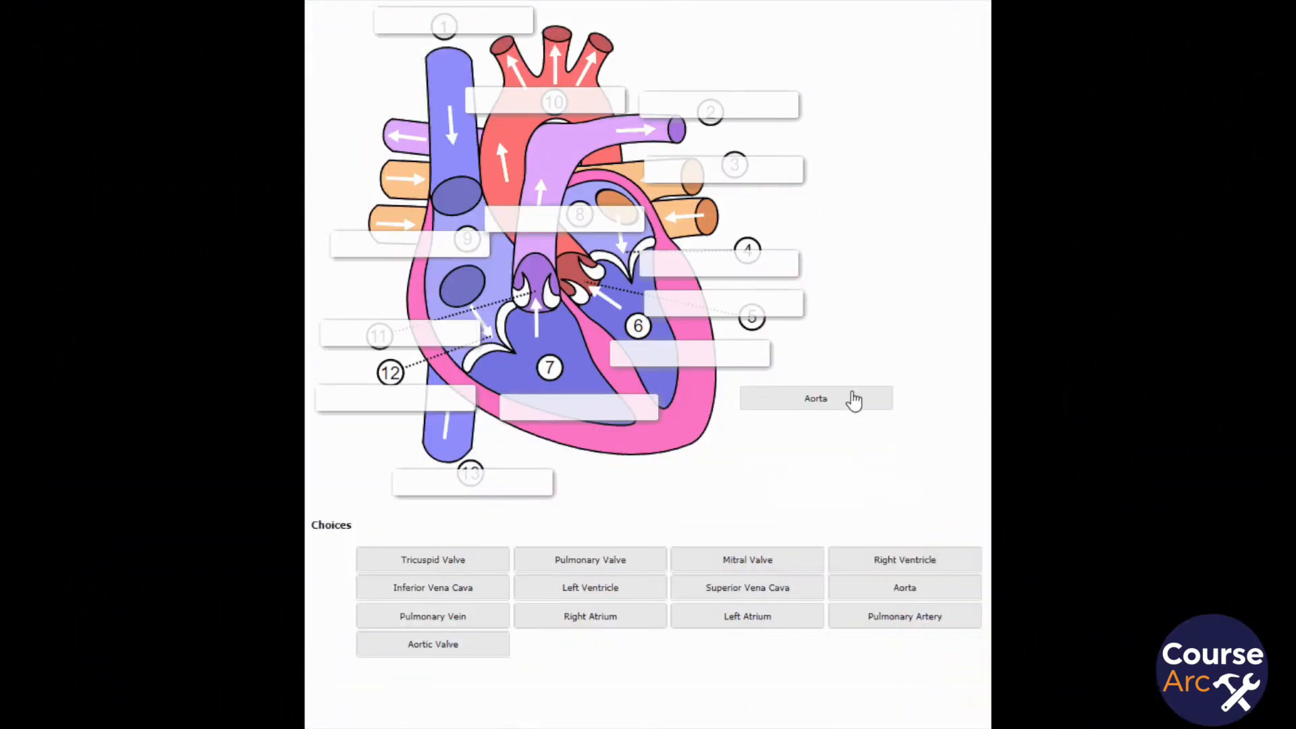
left_click_drag(816, 397, 540, 107)
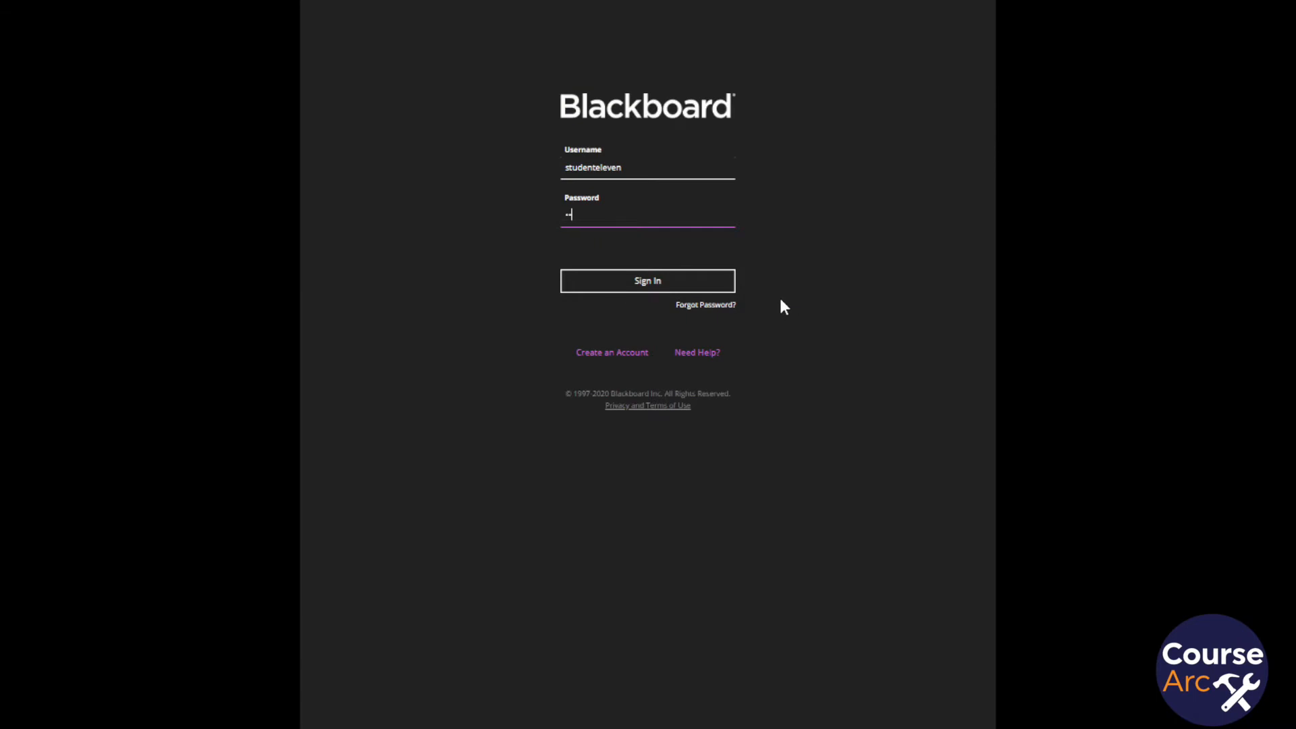
Sign in to Blackboard as a student and advance the Technology and Weapons slideshow two slides
type("••••")
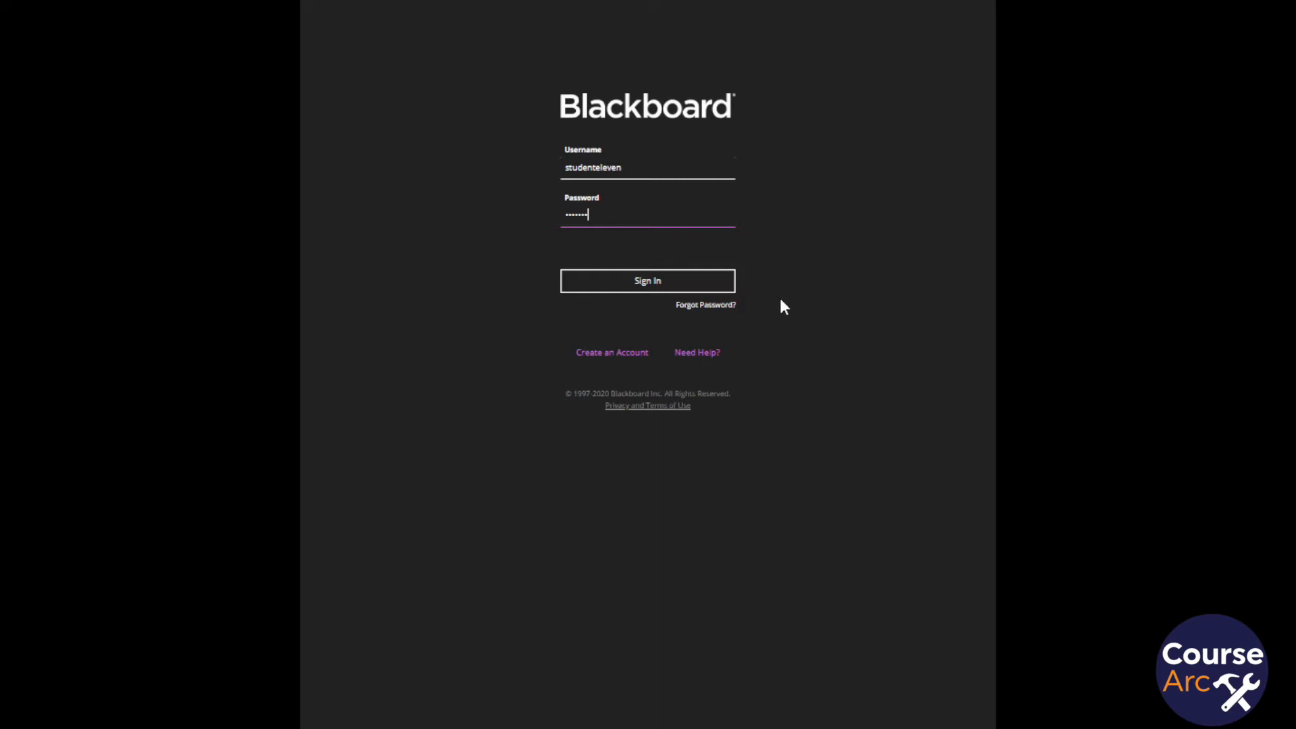
type("••")
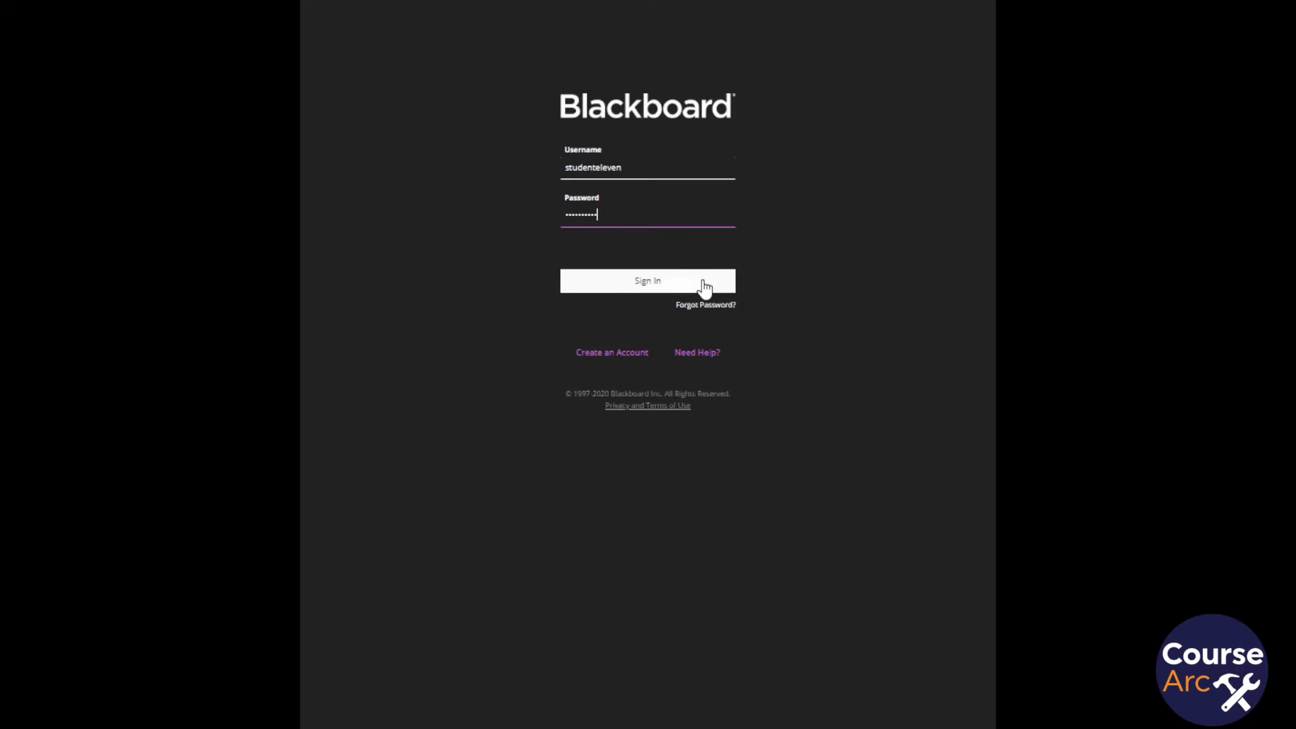
left_click(648, 281)
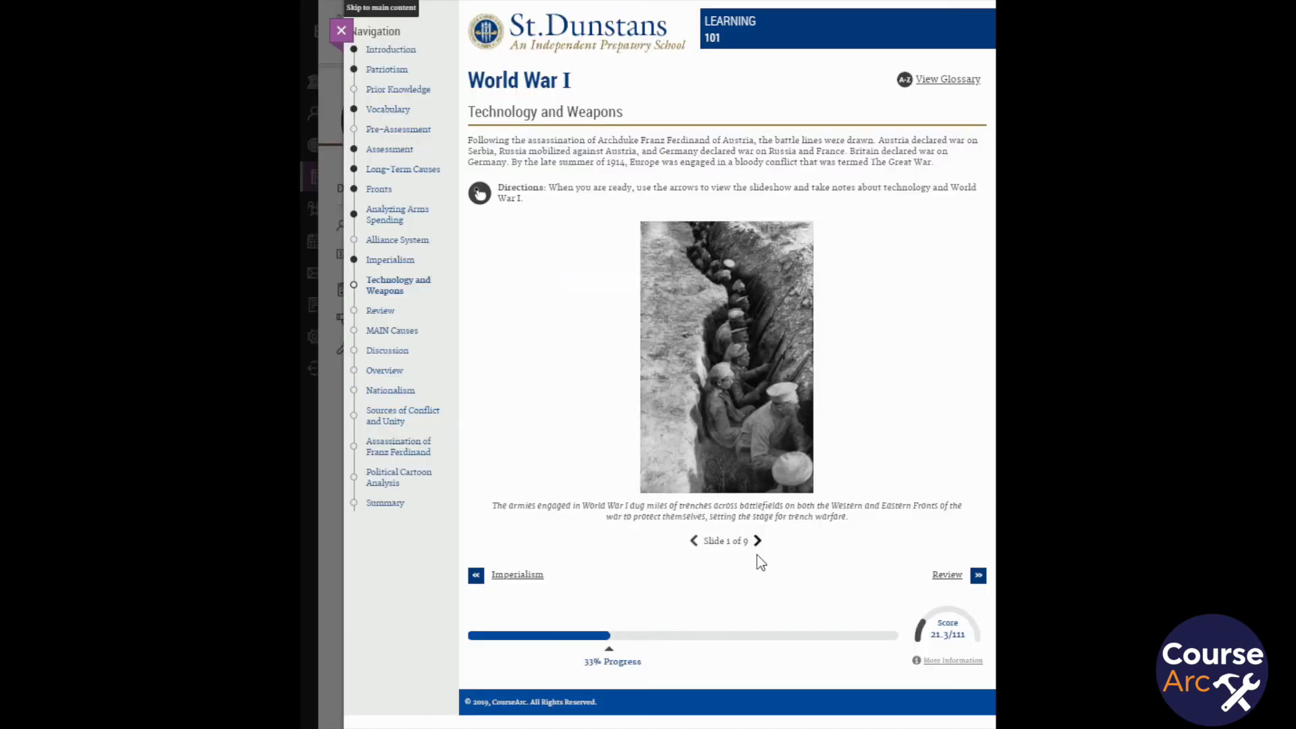
mouse_move(757, 556)
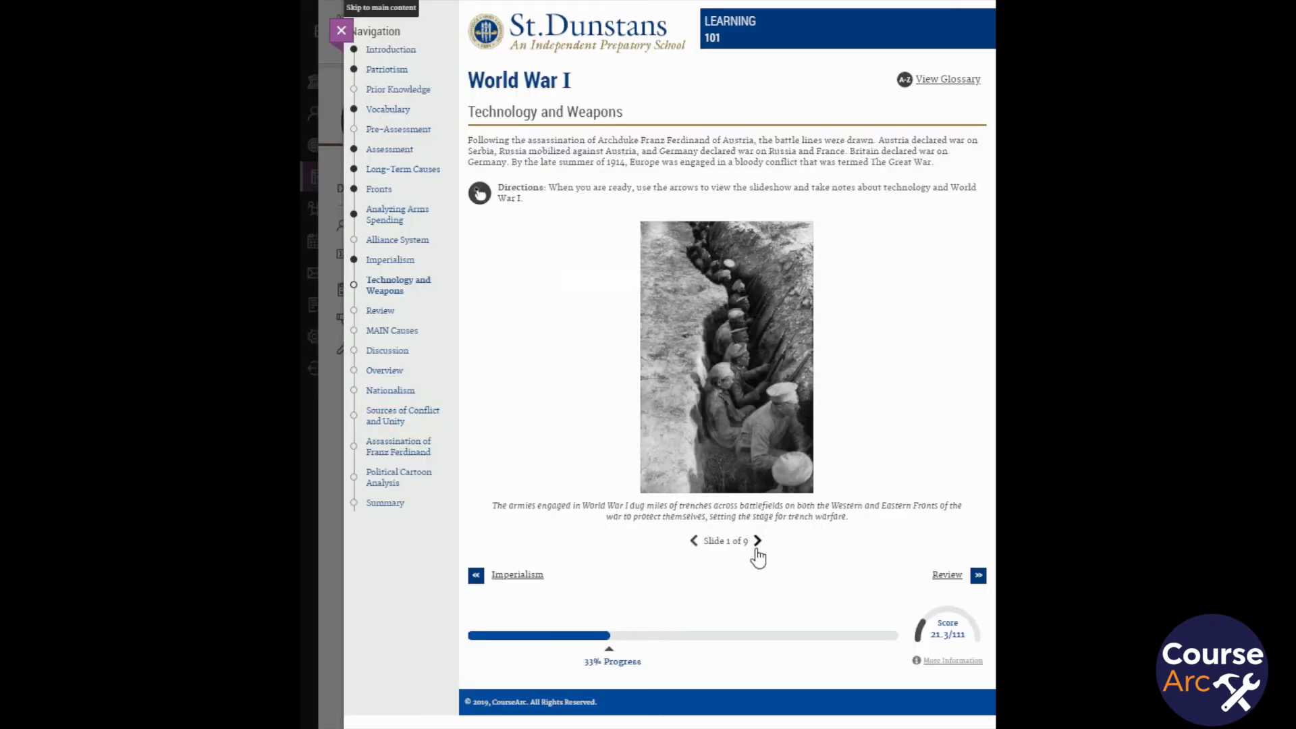
left_click(757, 541)
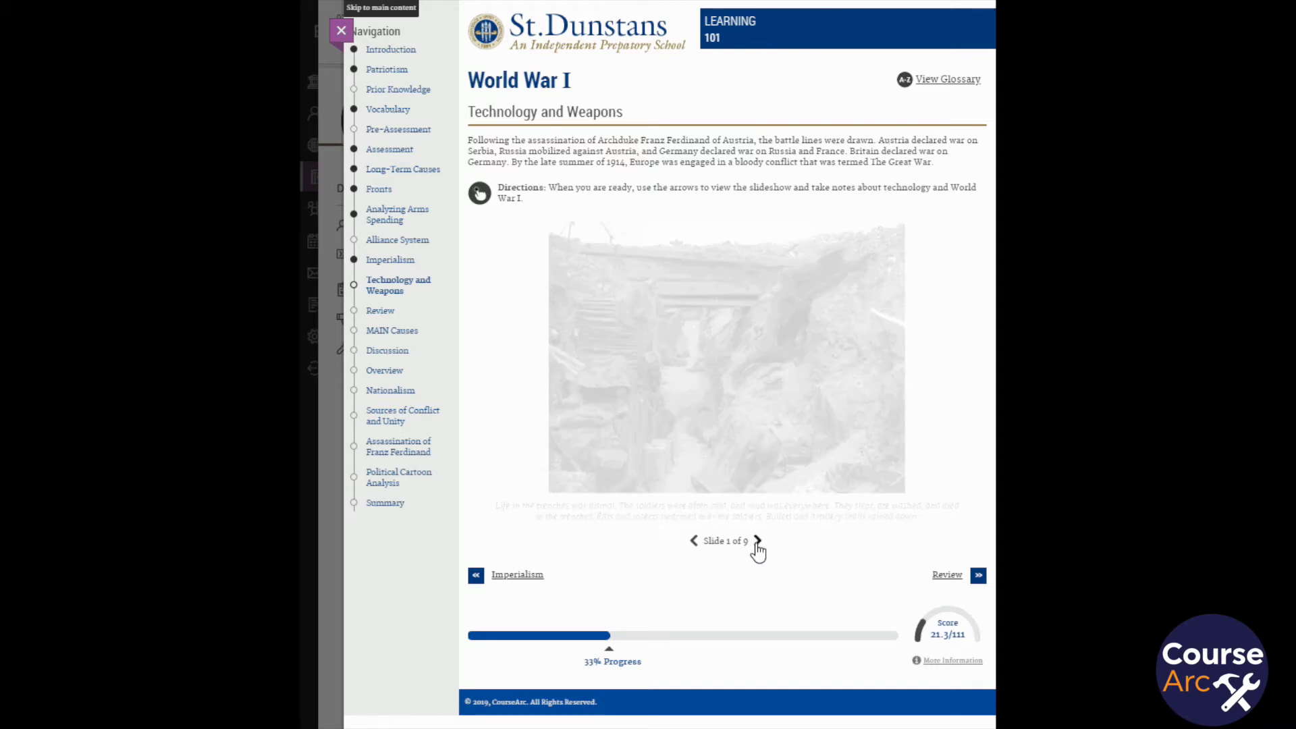
left_click(756, 541)
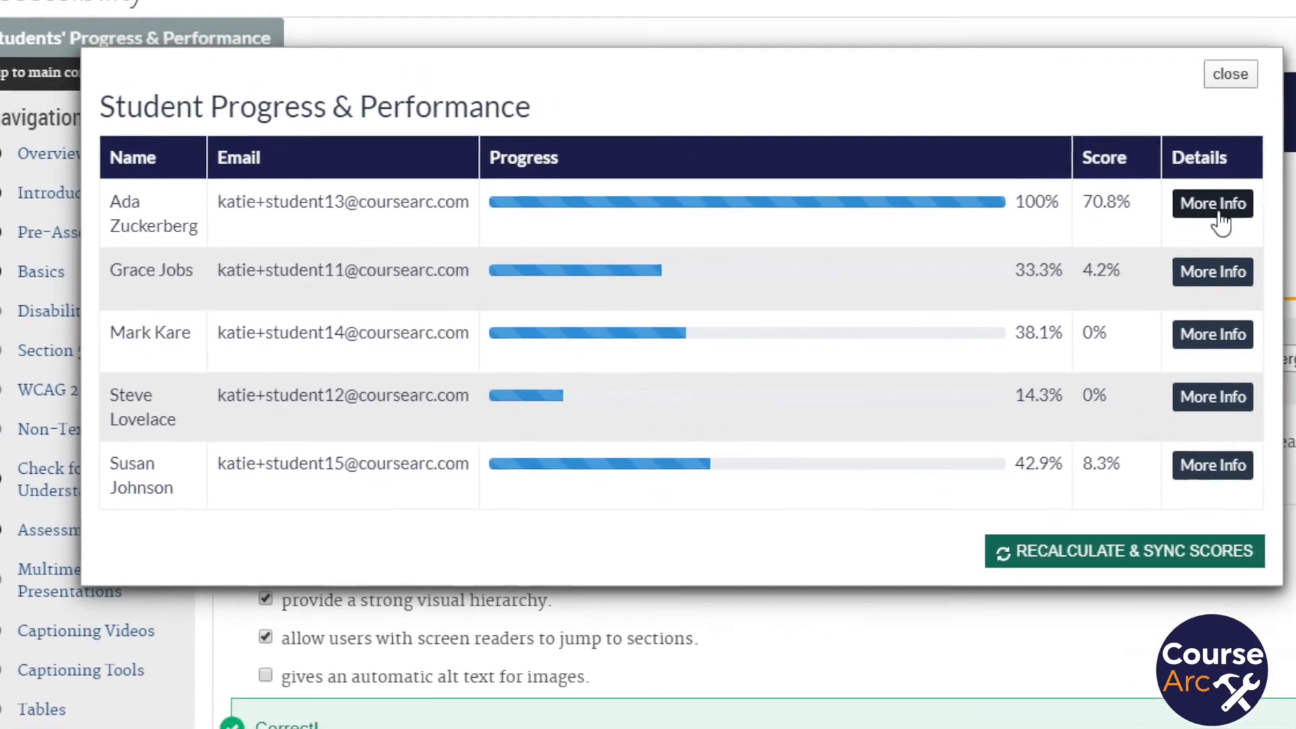
View the first student's detailed progress and scroll through the report
left_click(1212, 204)
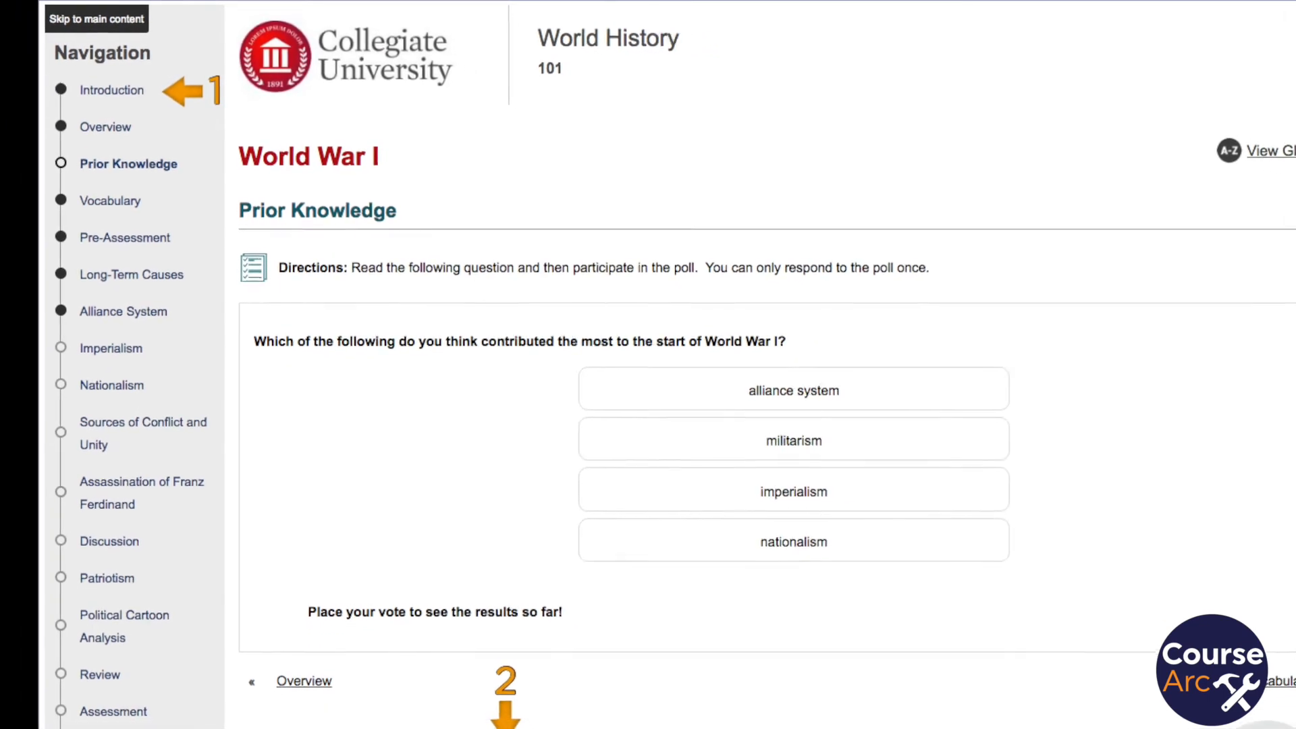
scroll("down", 3)
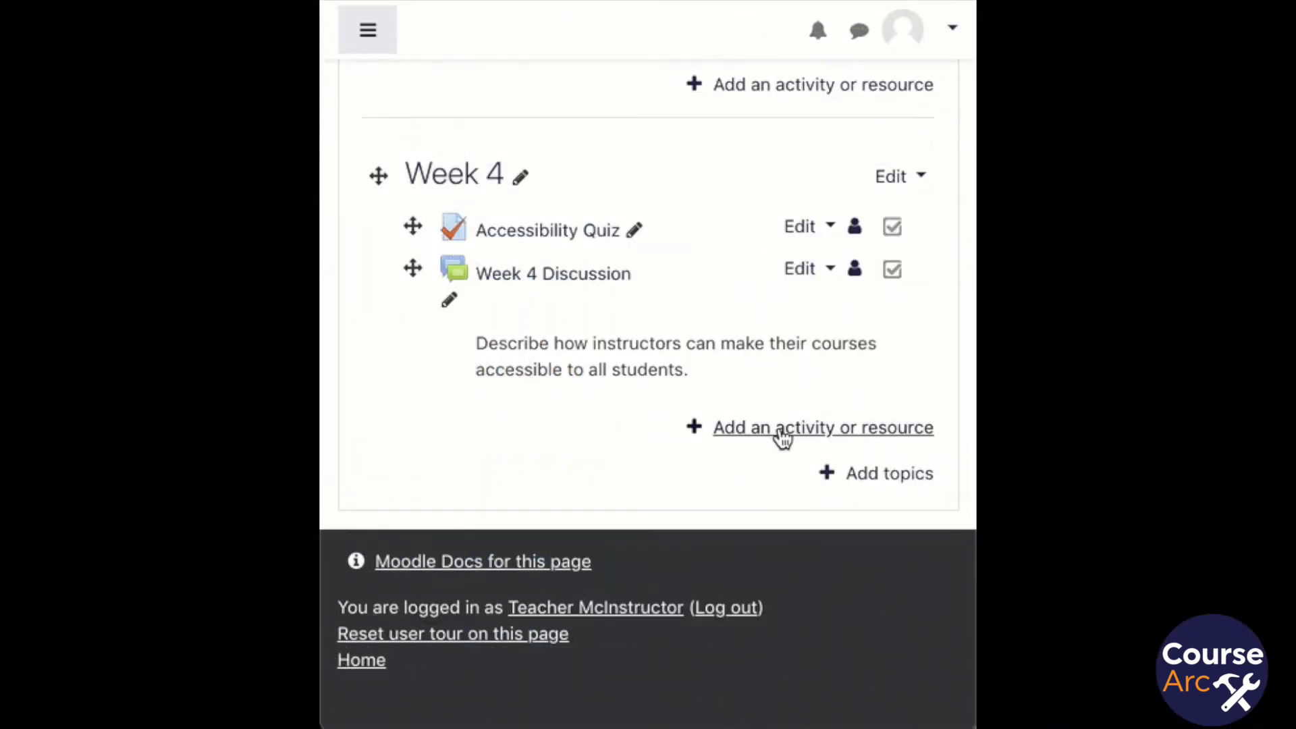
Add an External tool launching Accessibility from Accessibility 101 - Participation, then save and display
left_click(822, 427)
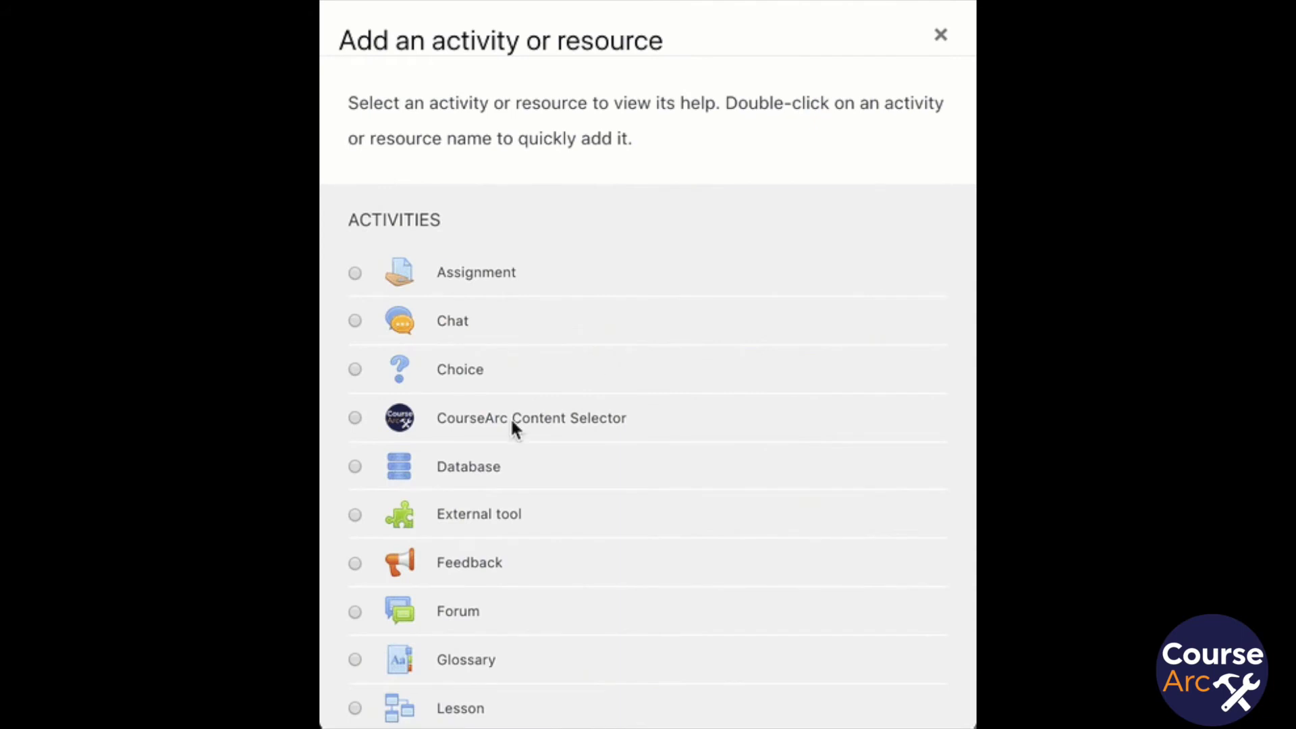
scroll("down", 3)
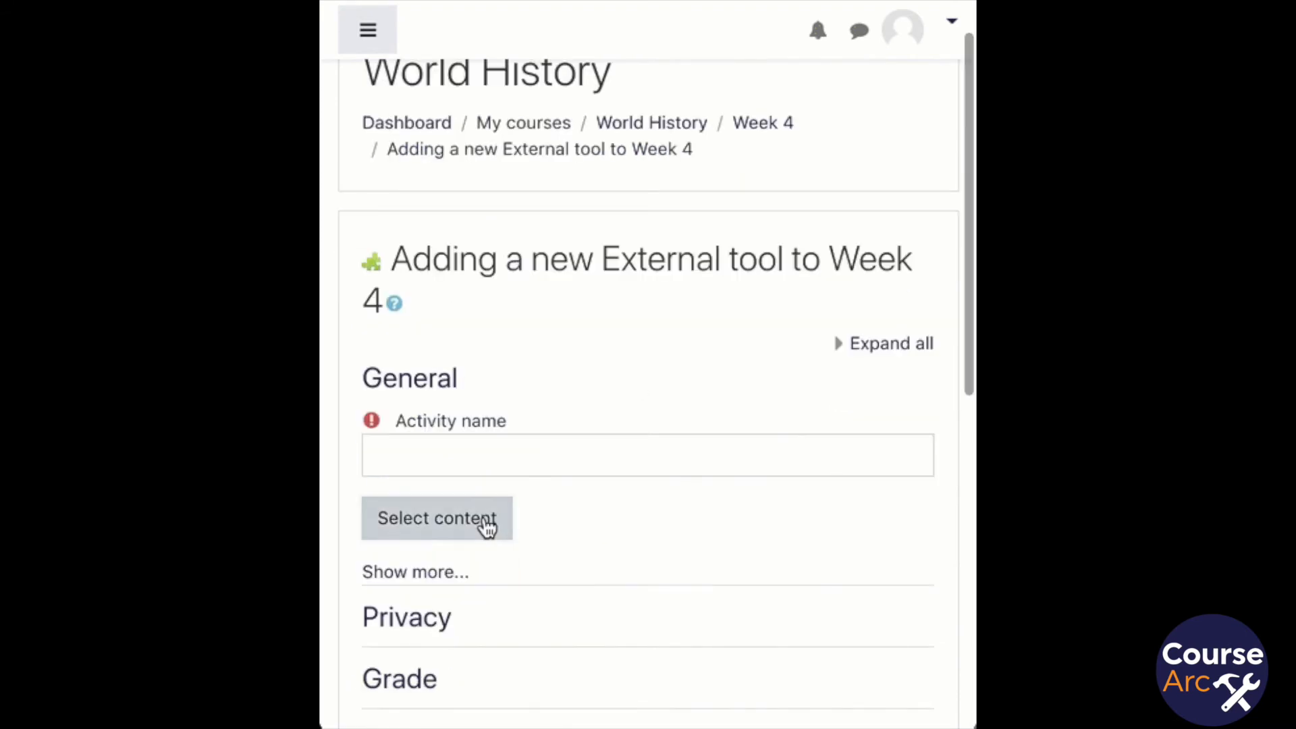
left_click(436, 518)
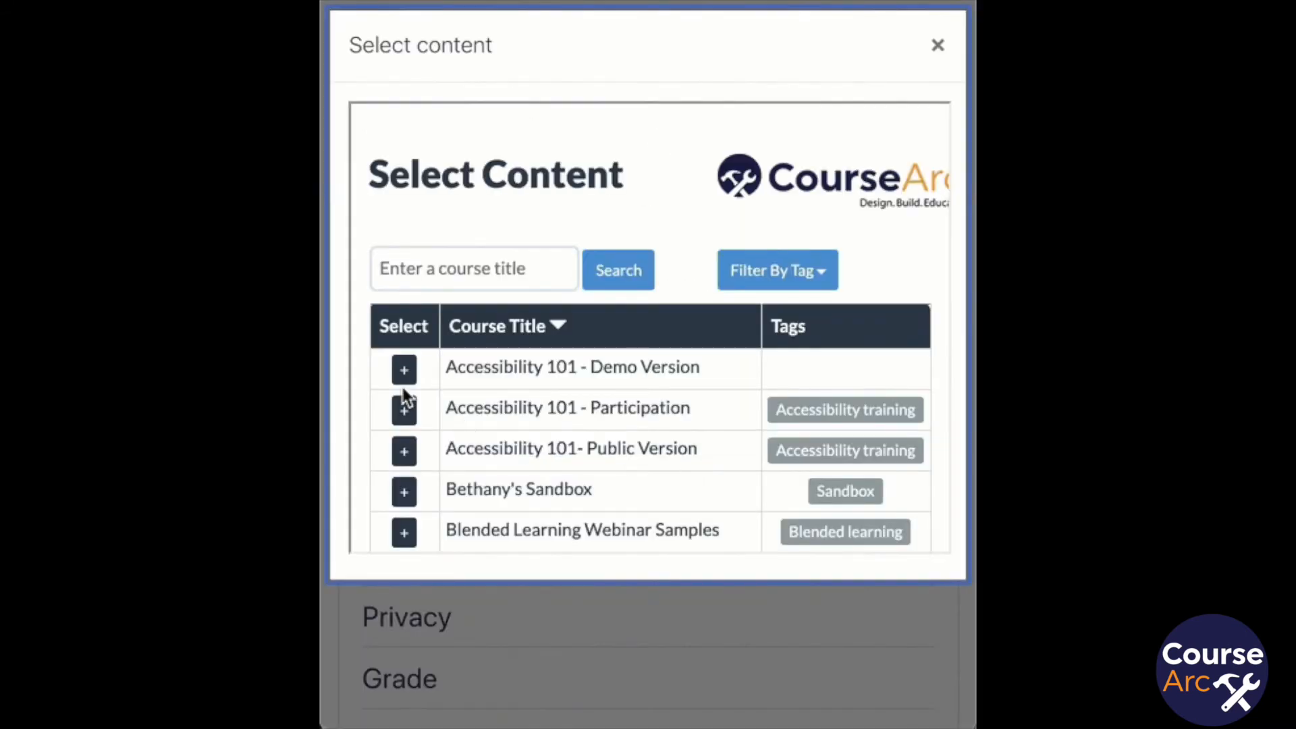
left_click(404, 408)
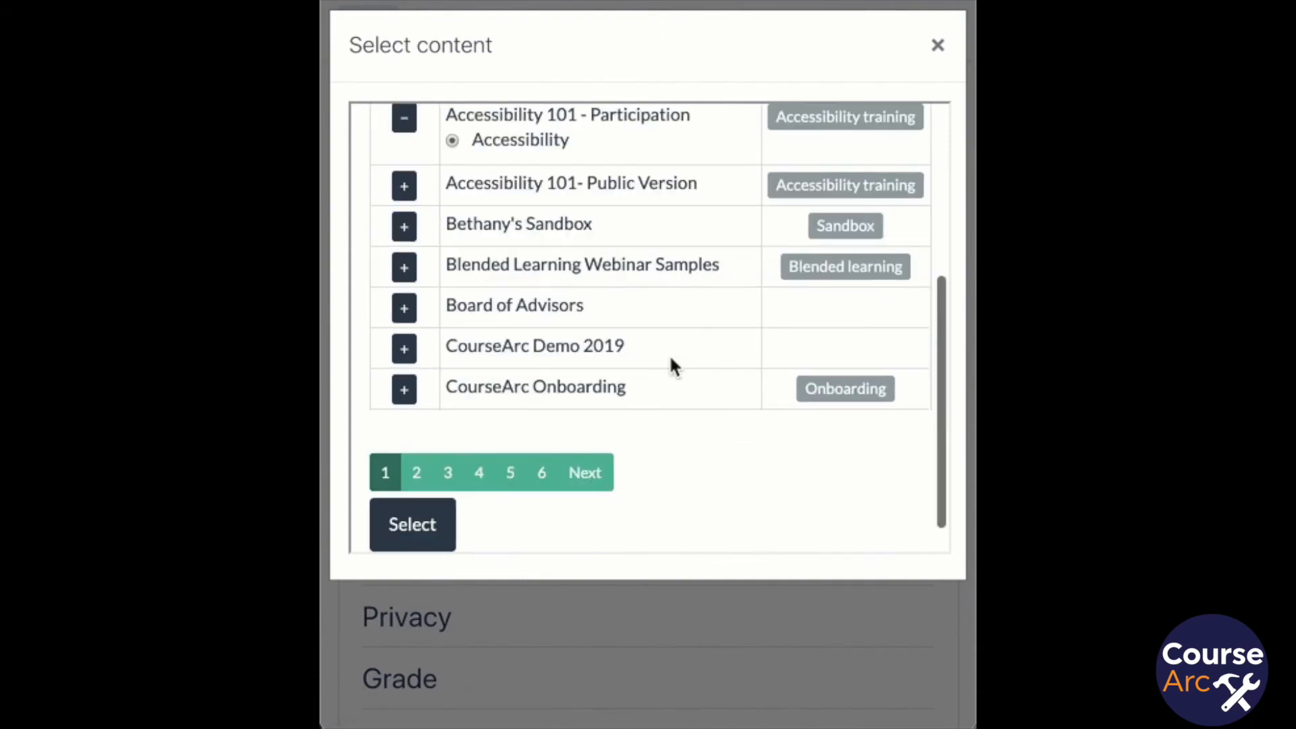
left_click(412, 524)
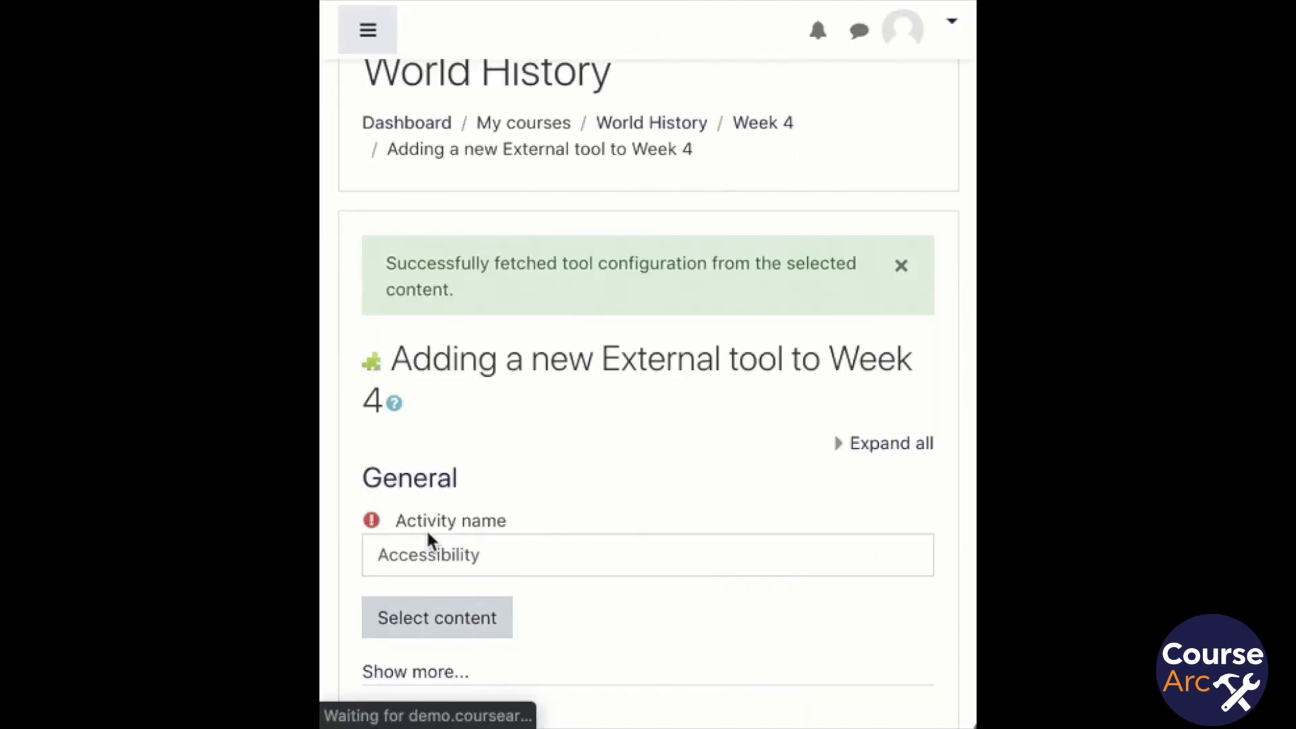
scroll("down", 3)
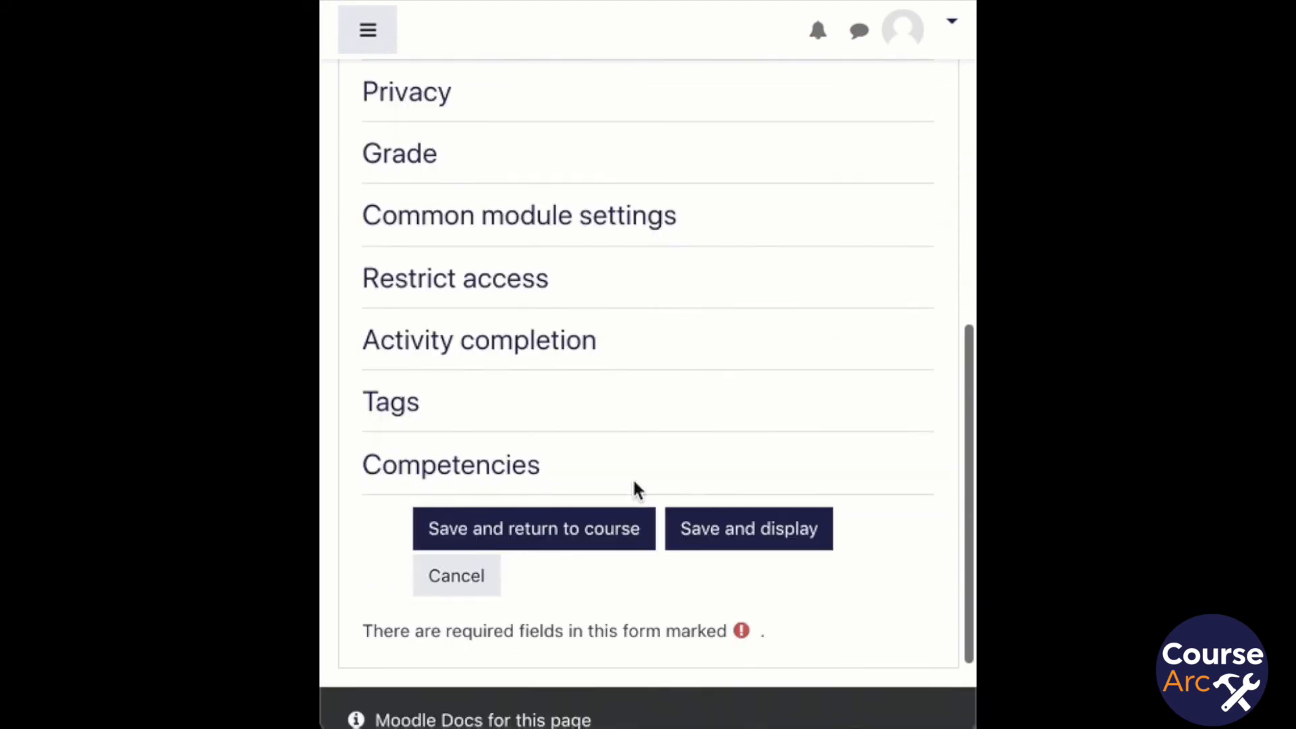
left_click(748, 528)
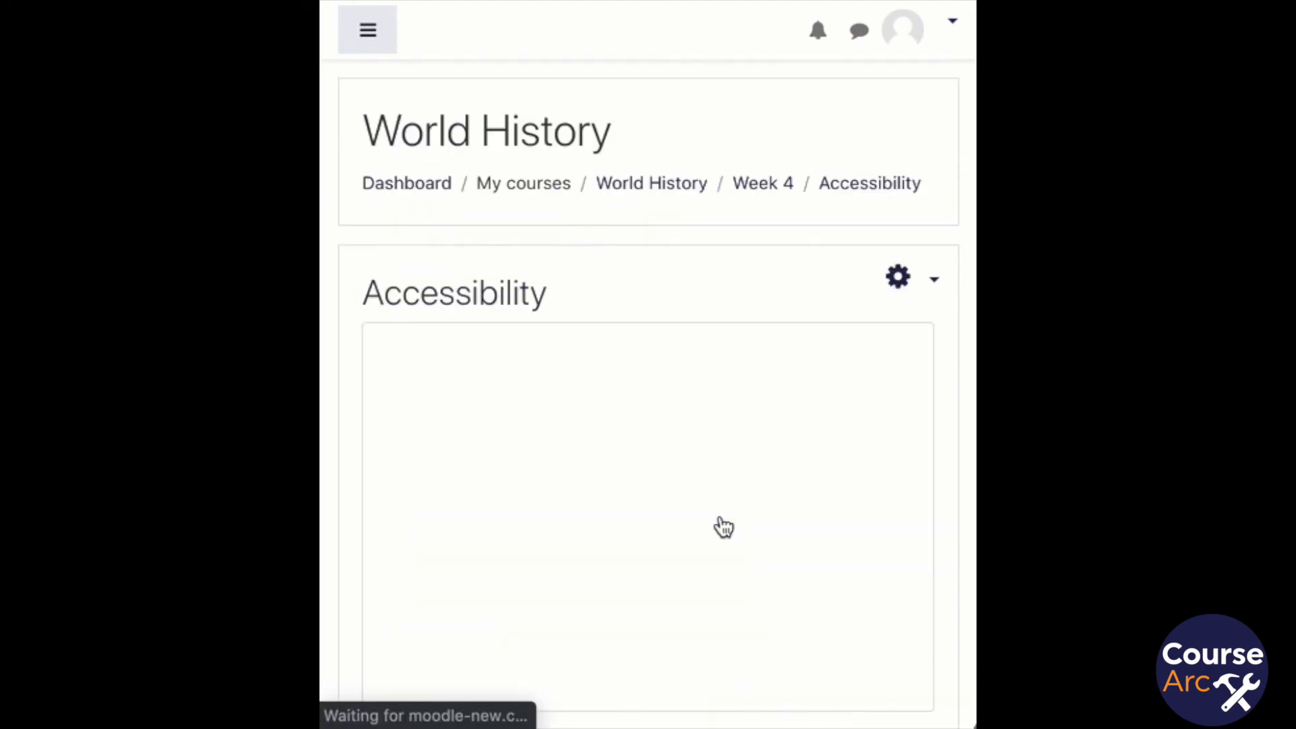